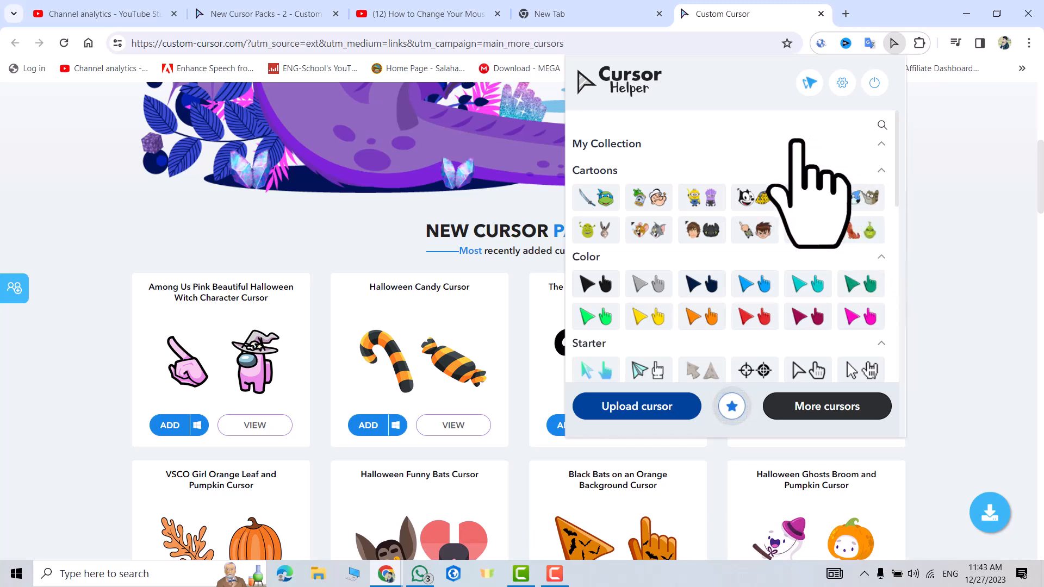
mouse_move(826, 189)
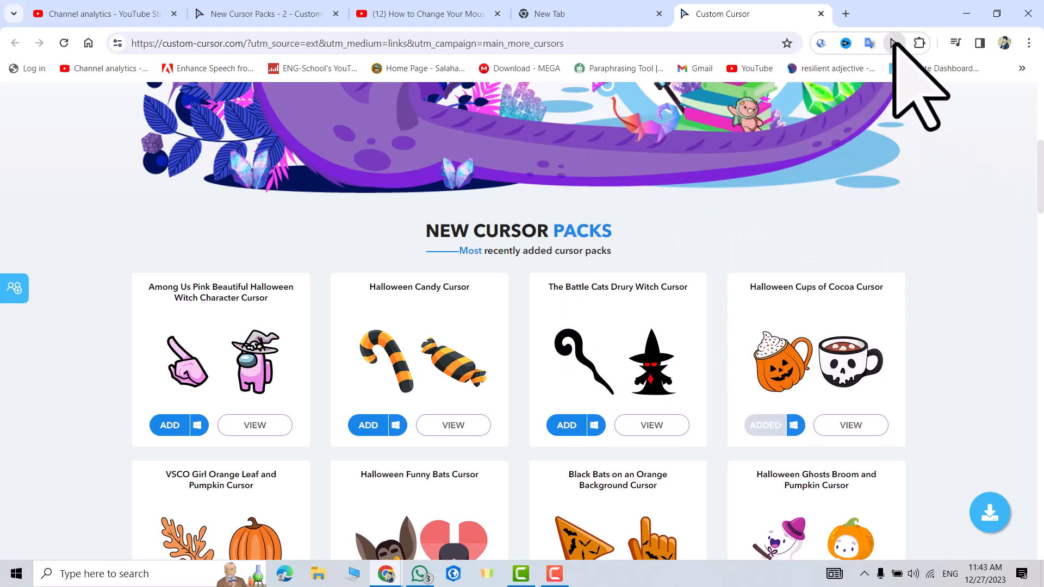
- Browse the cursor collection from Cartoons down to Movies & TV and pick a Movies & TV cursor
left_click(894, 44)
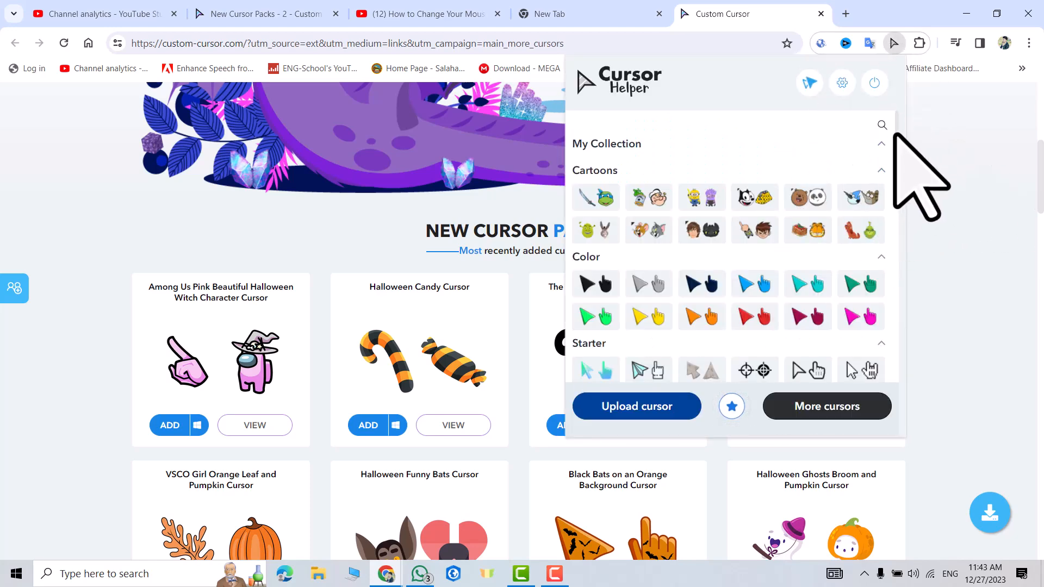
scroll("down", 3)
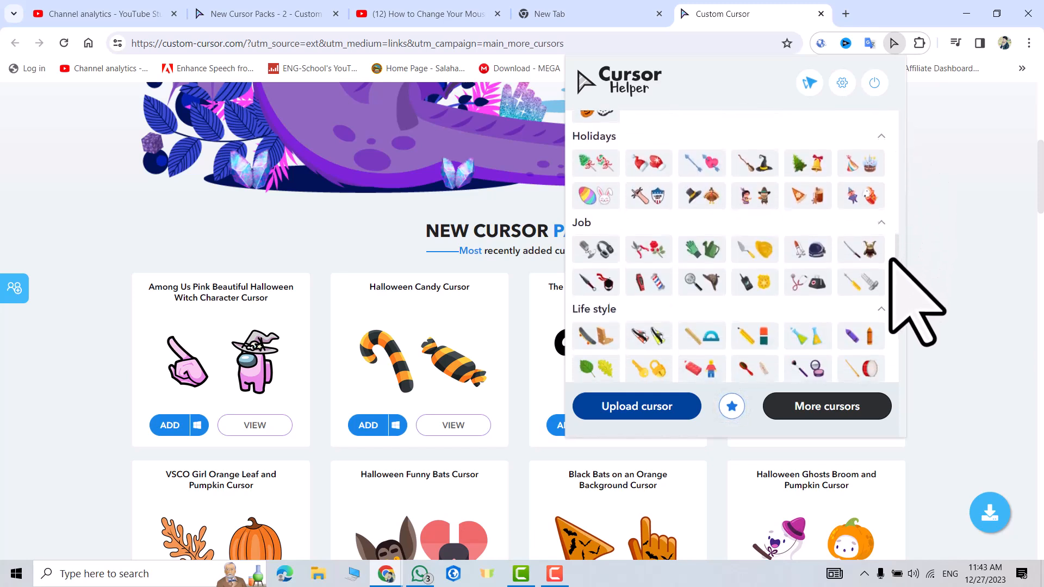
scroll("down", 3)
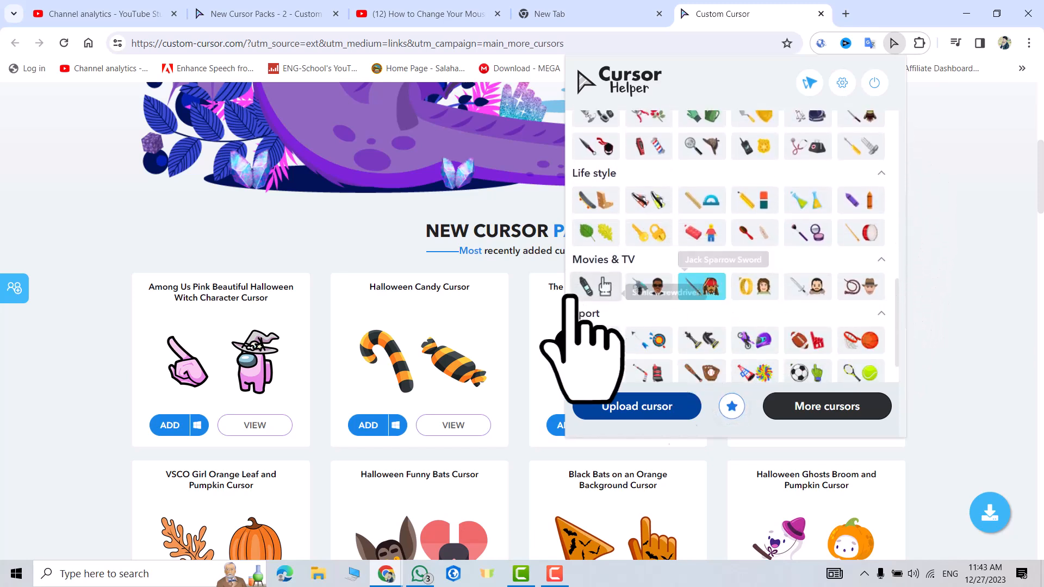
left_click(702, 287)
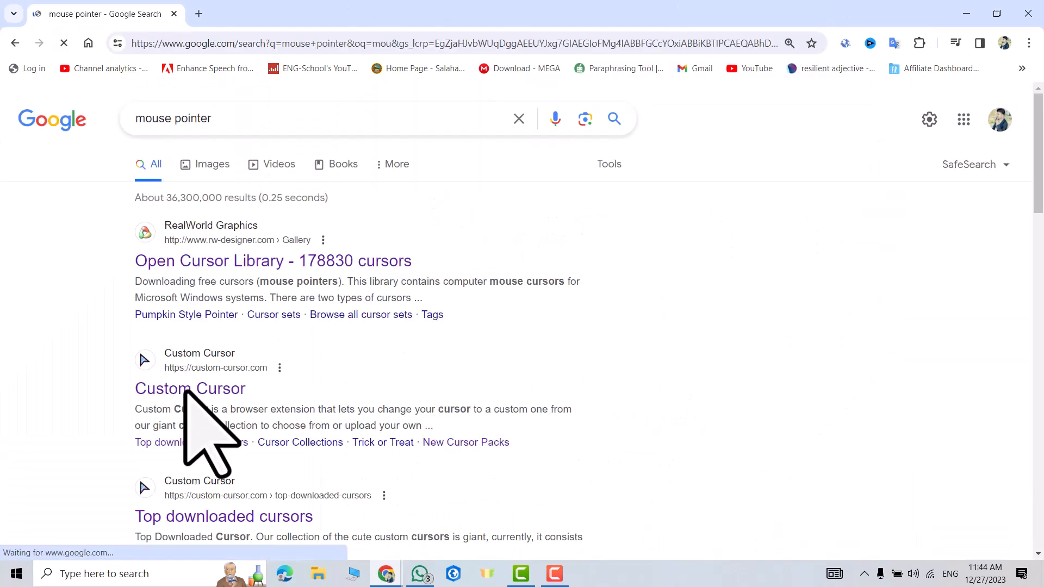
- Reach the Cursor Helper - Custom Cursor page from the 'mouse pointer' search results
left_click(189, 389)
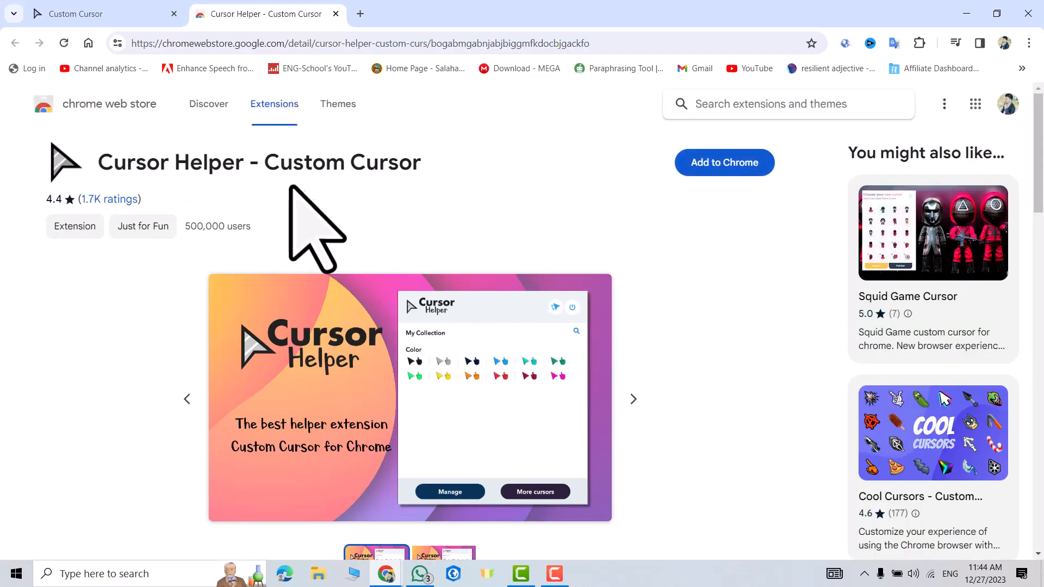
- Add the Cursor Helper - Custom Cursor extension to Chrome and confirm the install
left_click(724, 162)
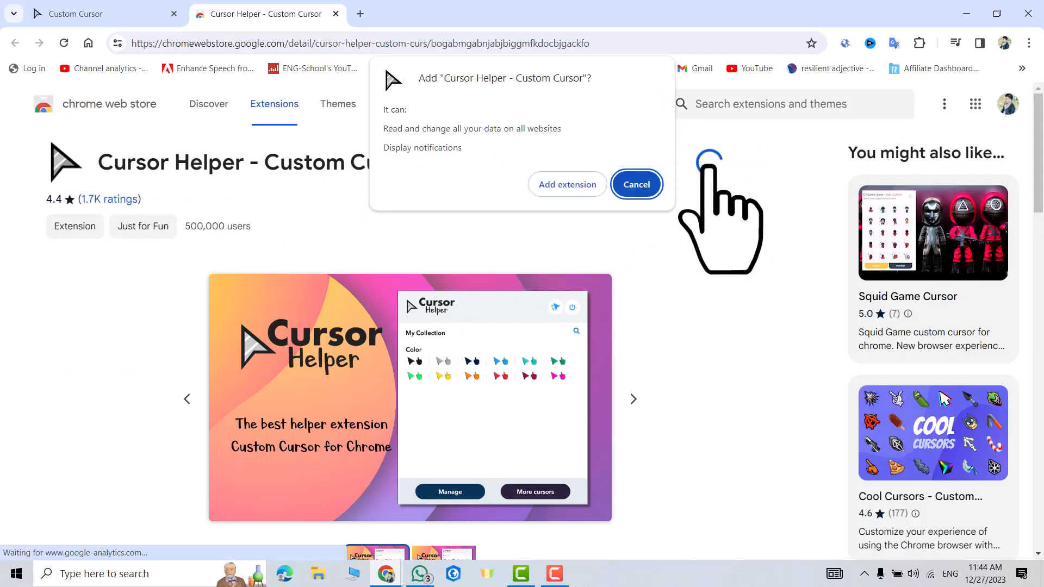
left_click(638, 183)
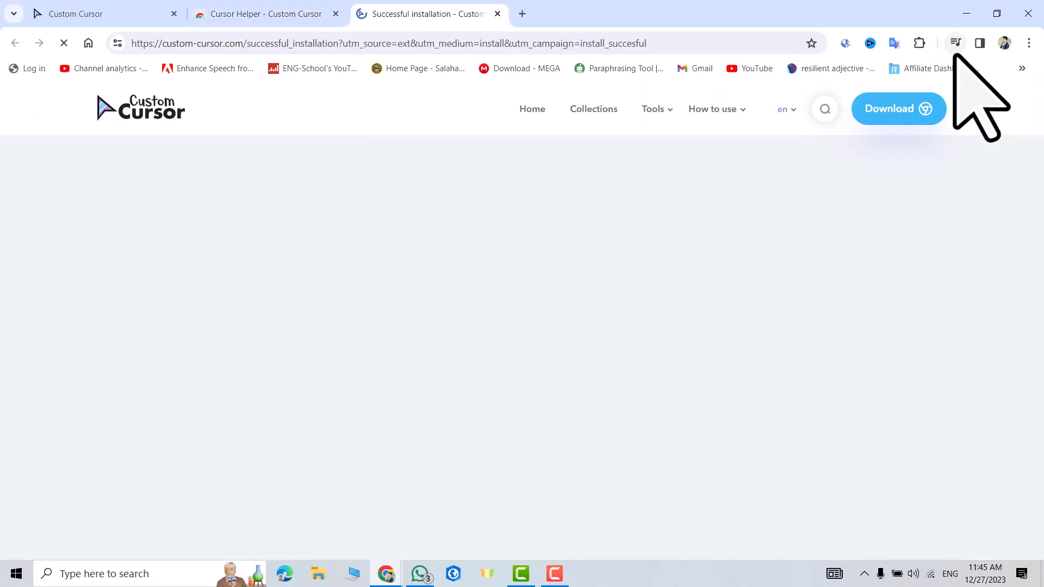
- Pin Cursor Helper to the toolbar and show its cursor collection panel
left_click(920, 44)
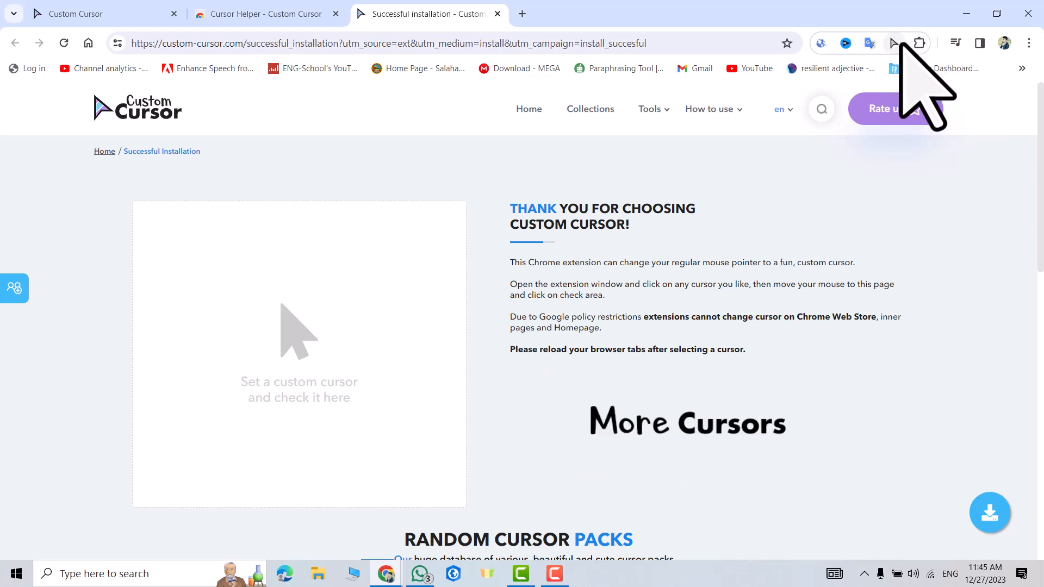
left_click(894, 42)
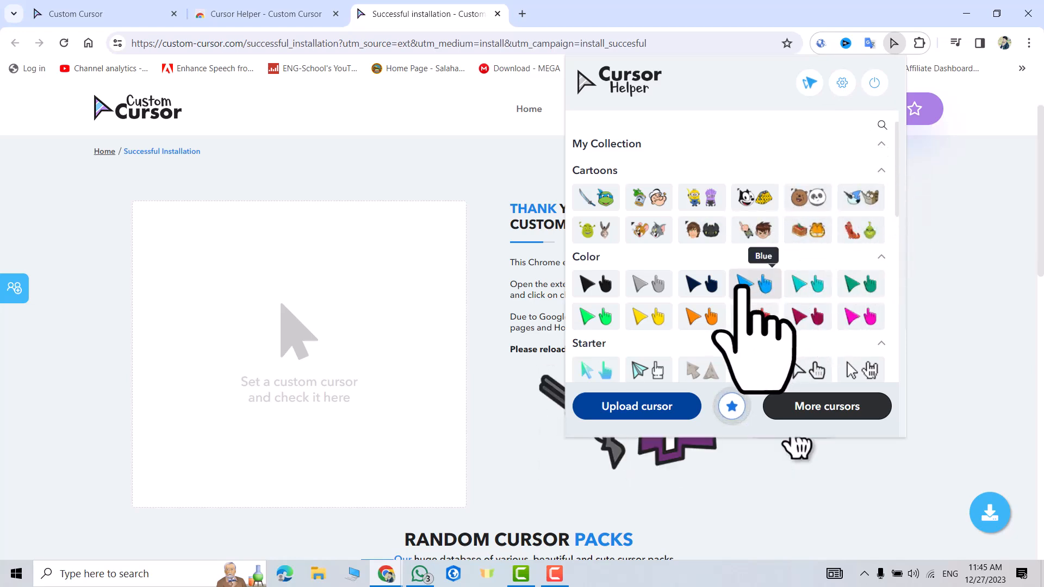
- Apply the Blue cursor from the Color section
left_click(755, 284)
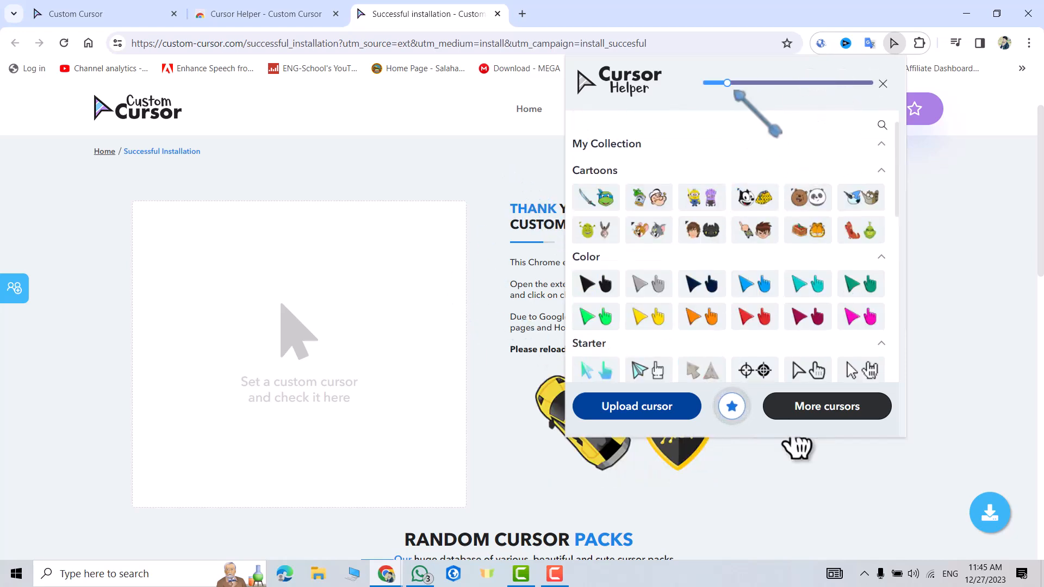
- Make the cursor much larger and apply the Jack Sparrow Sword cursor from Movies & TV
left_click_drag(725, 82, 811, 82)
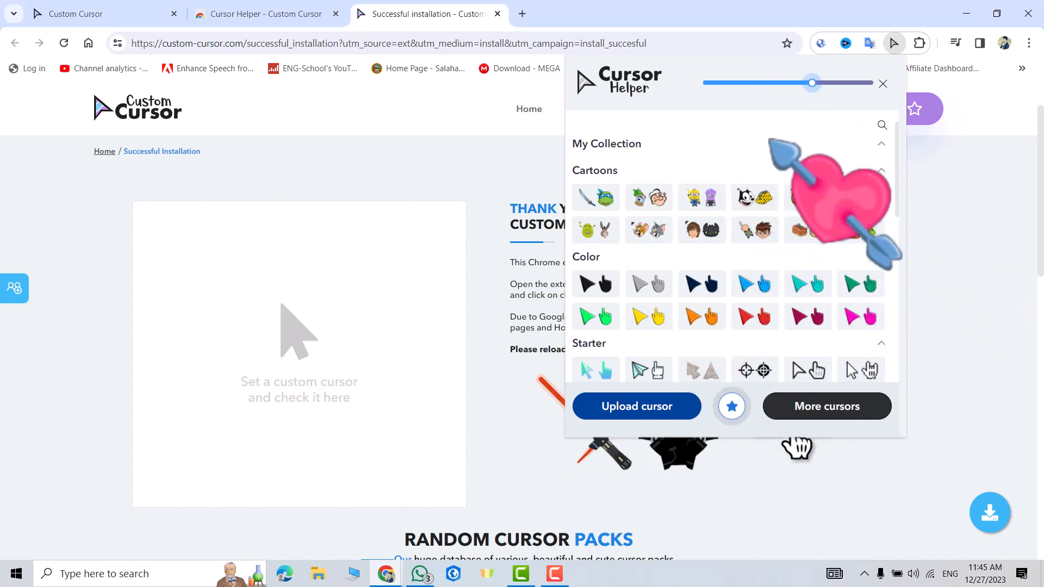
scroll("down", 3)
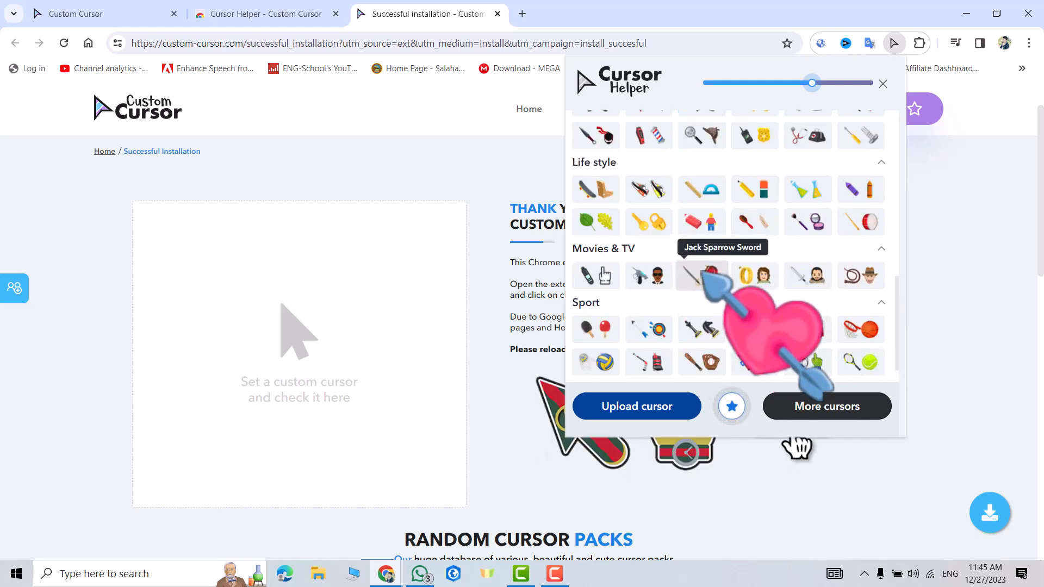
left_click(701, 276)
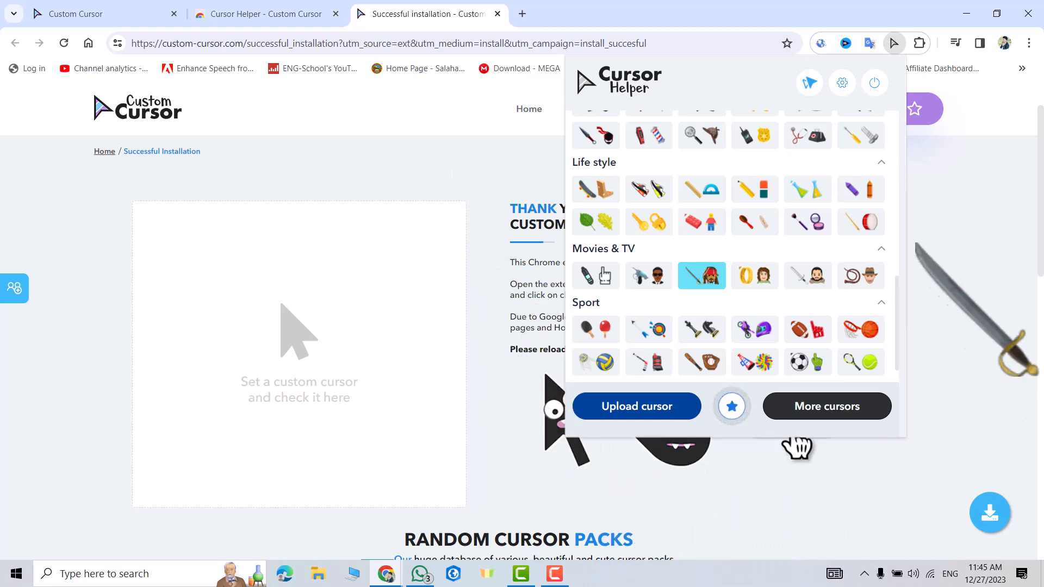
mouse_move(860, 330)
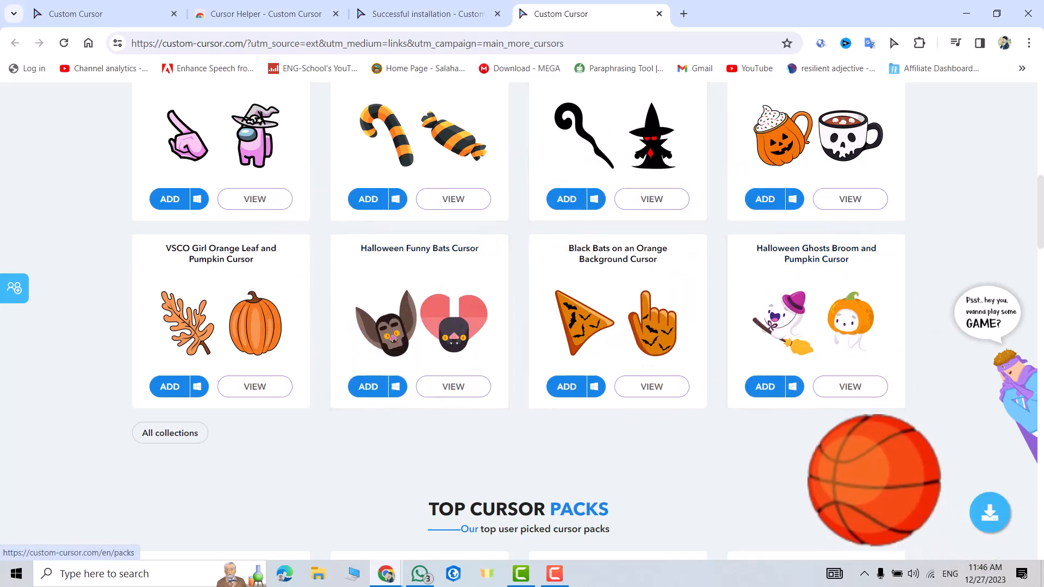
- Dismiss the rating prompt and add the Pastel Red Gradient cursor pack from All collections
left_click(169, 432)
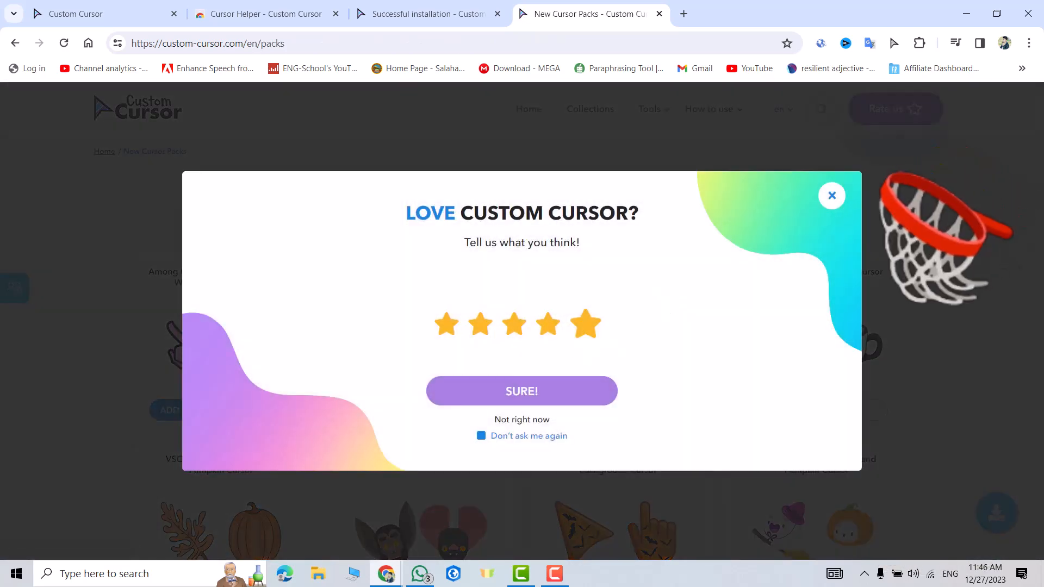
left_click(832, 196)
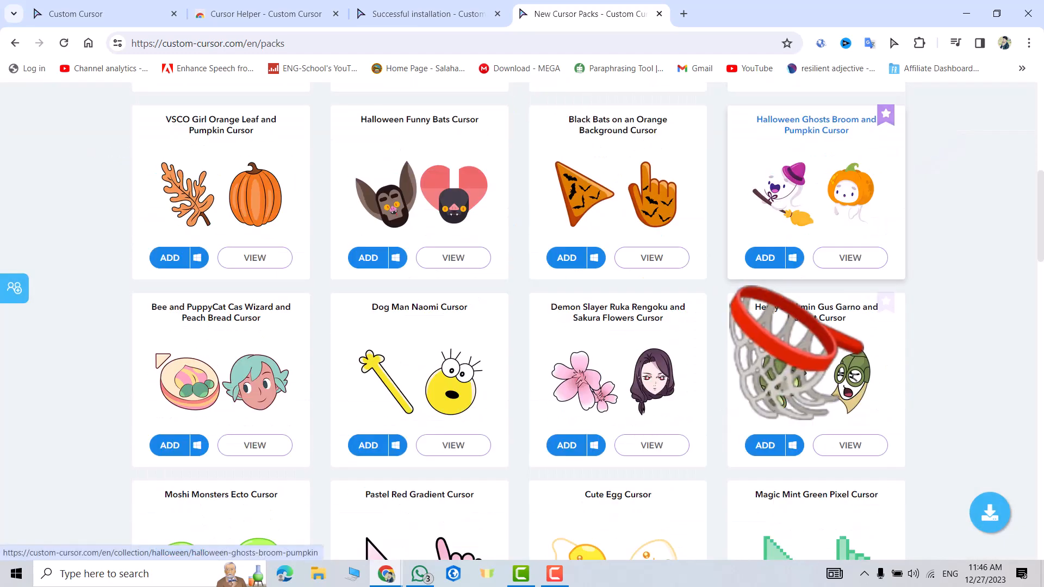
scroll("down", 3)
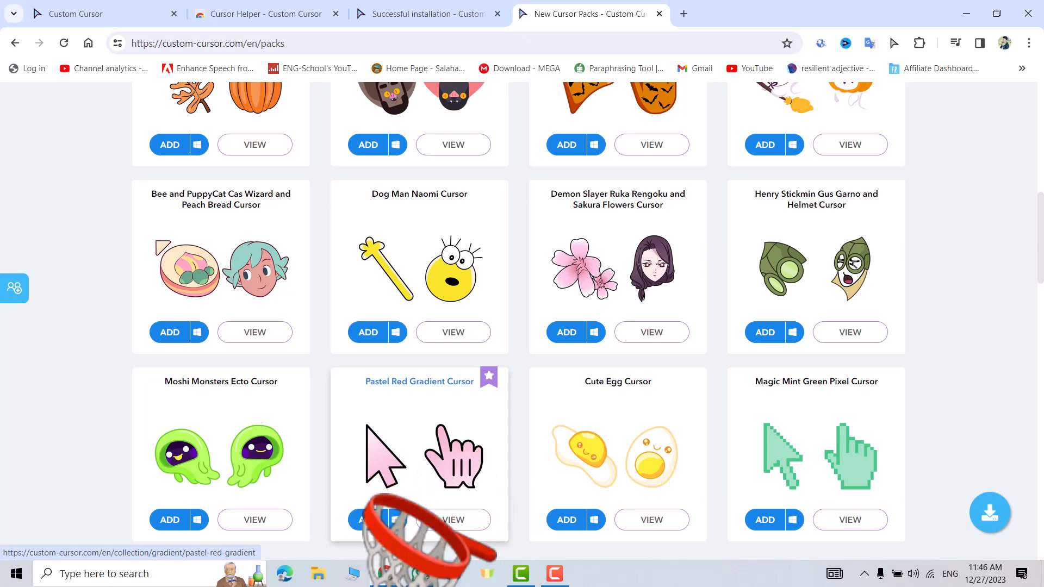
left_click(370, 520)
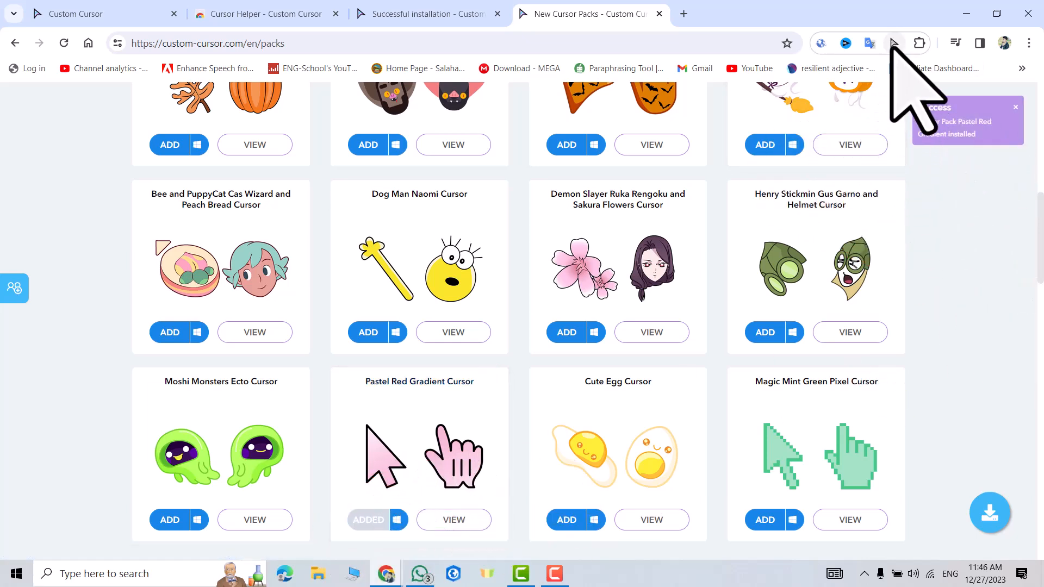
- Reopen the collection panel, now listing the Gradient category with Pastel Red Gradient
left_click(894, 44)
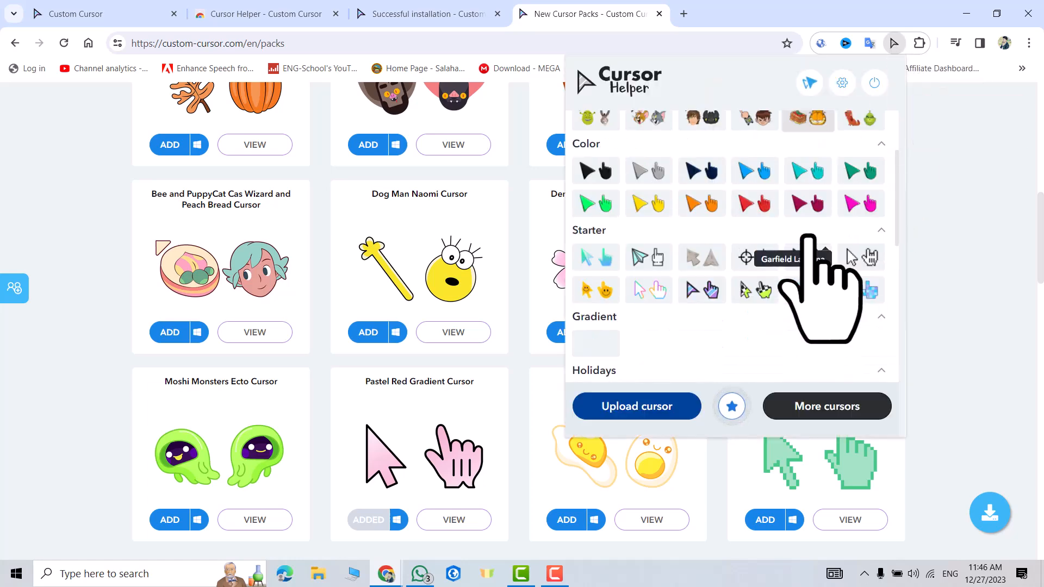
mouse_move(596, 343)
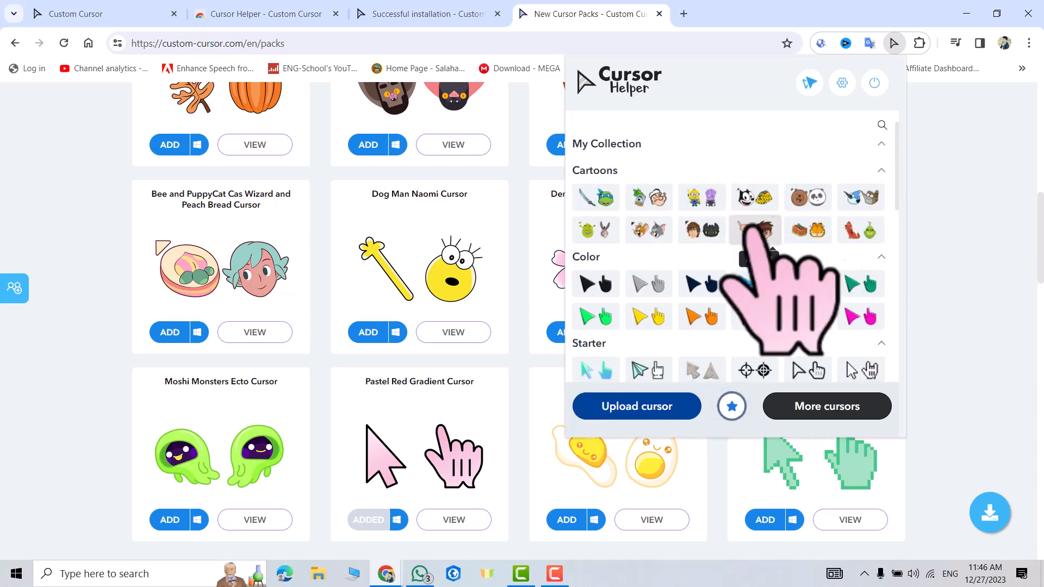
mouse_move(755, 197)
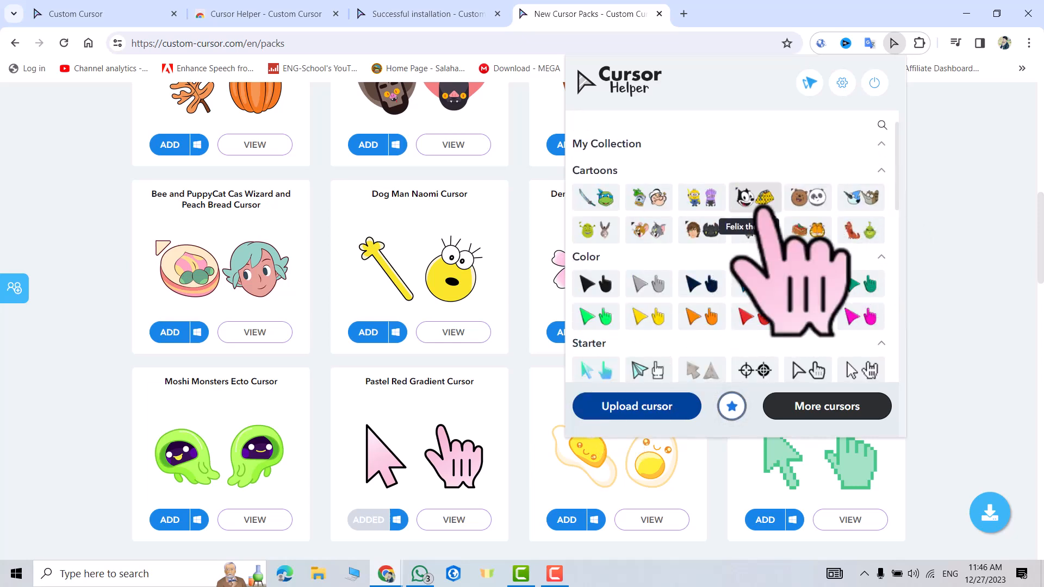